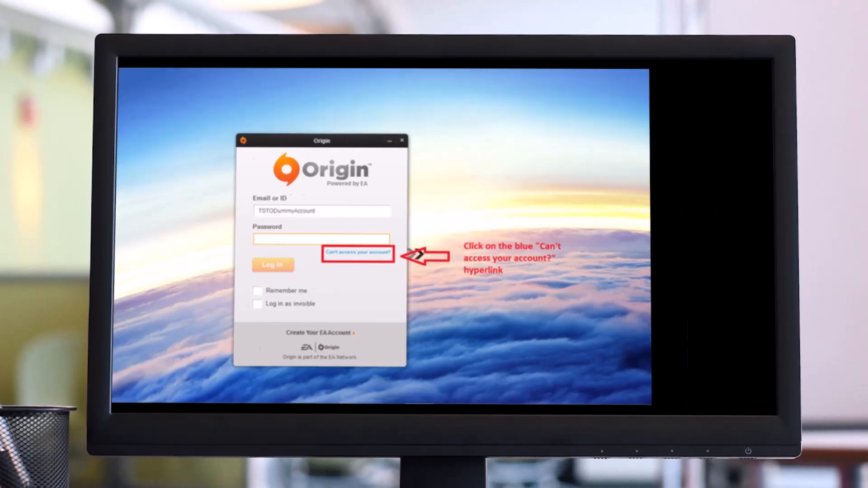
Step: Choose 'Can't access your account?' in Origin, then Login on the Origin website for the EA sign-in popup
click(358, 254)
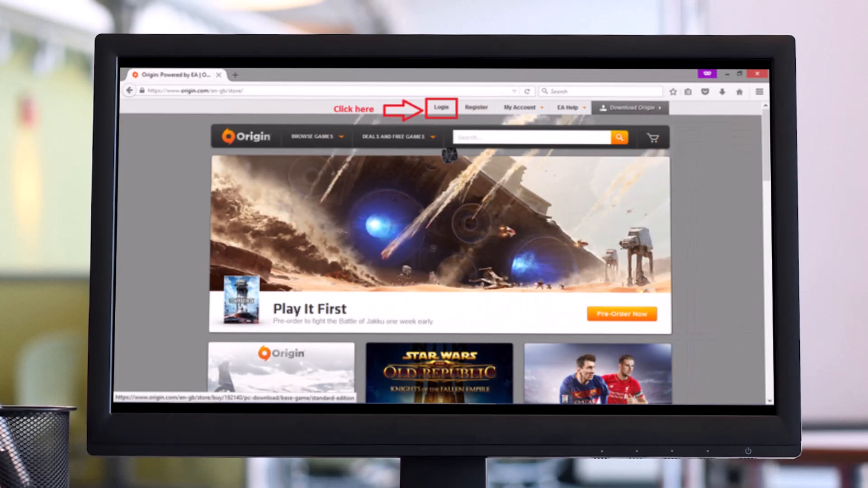
click(441, 108)
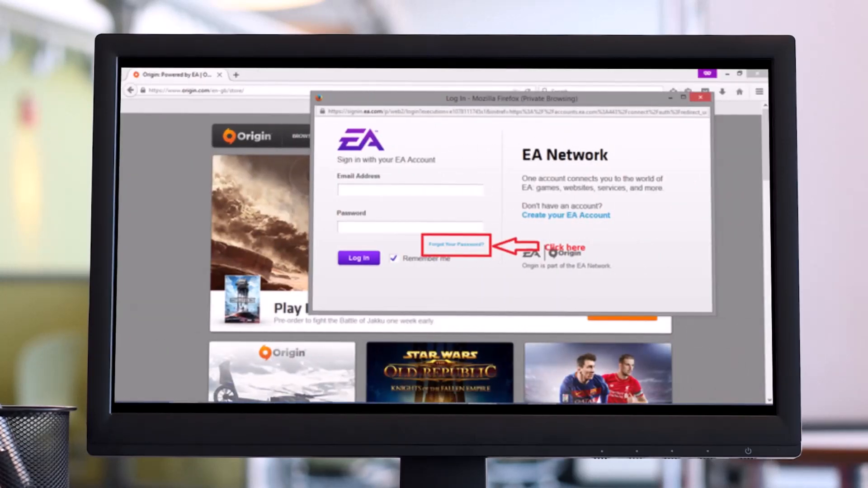
Step: Follow the 'Forgot Your Password?' link in the EA sign-in window
click(454, 245)
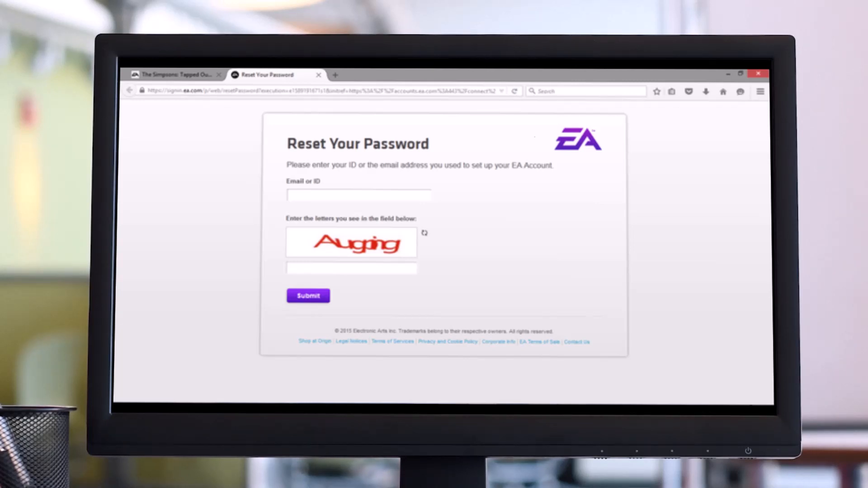
Step: Enter the account email and verification letters, then submit the new confirmed password
click(308, 295)
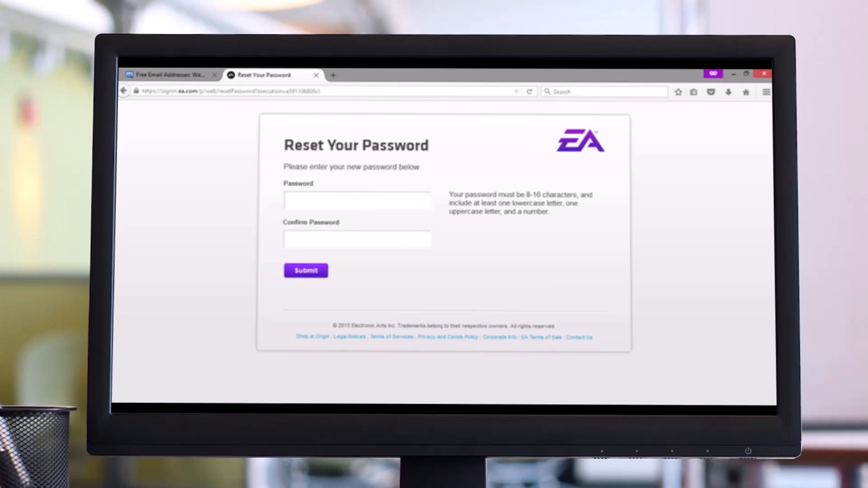
click(305, 271)
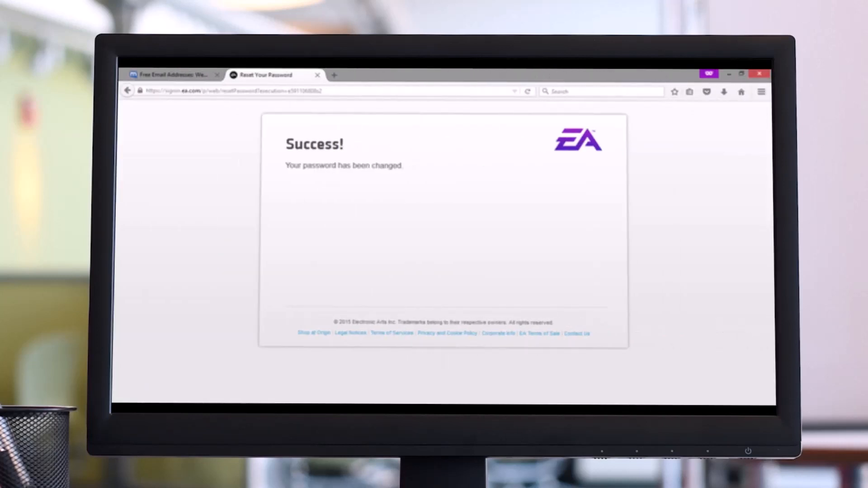